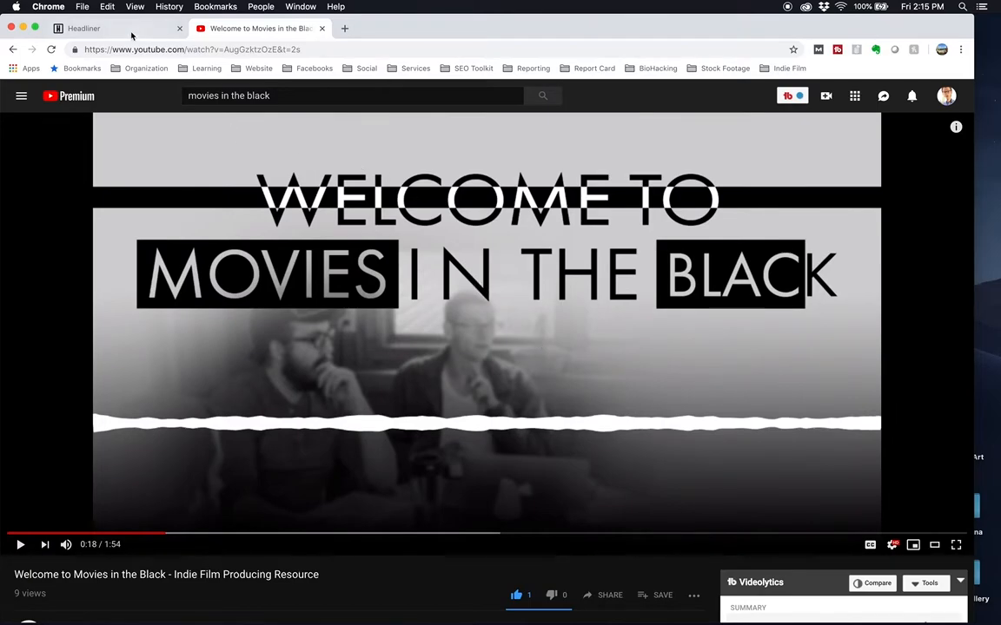
Switch from the YouTube intro video to the Headliner browser tab.
{"action": "left_click", "coordinate": [83, 27]}
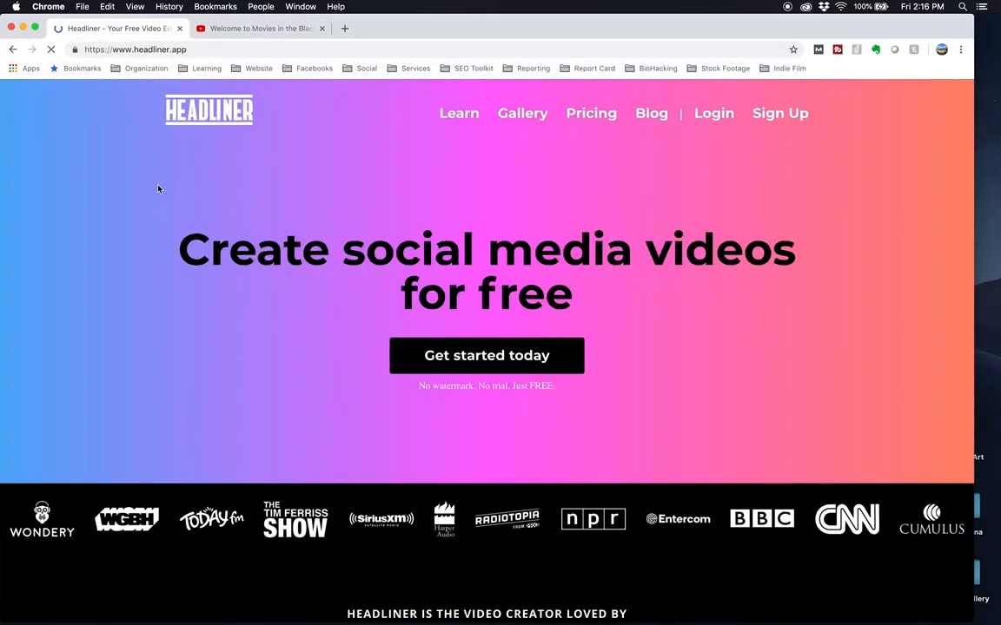
{"action": "scroll", "scroll_direction": "down", "scroll_amount": 3}
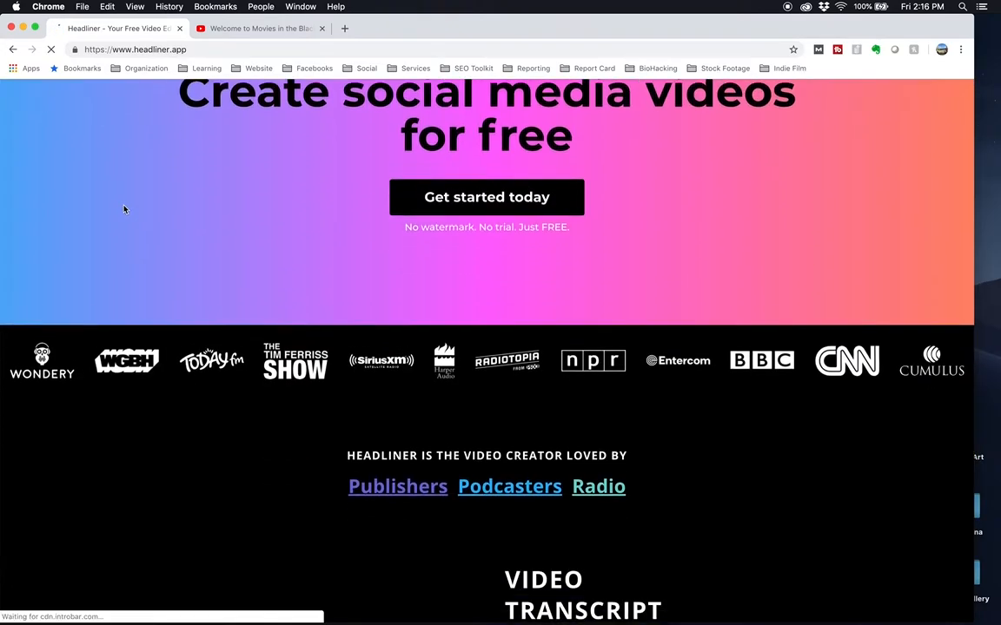
{"action": "scroll", "scroll_direction": "down", "scroll_amount": 3}
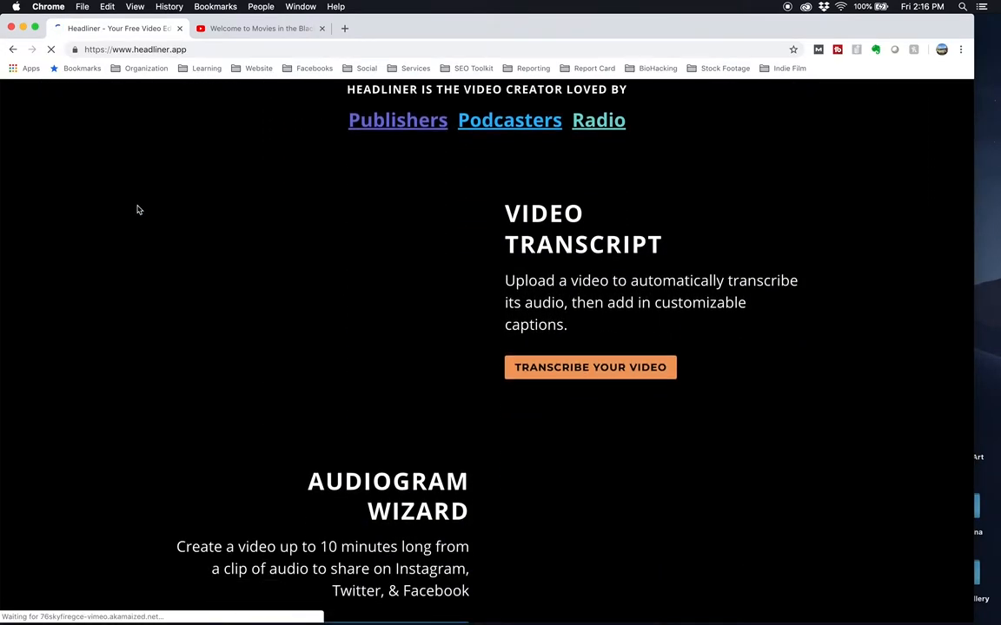
{"action": "scroll", "scroll_direction": "down", "scroll_amount": 3}
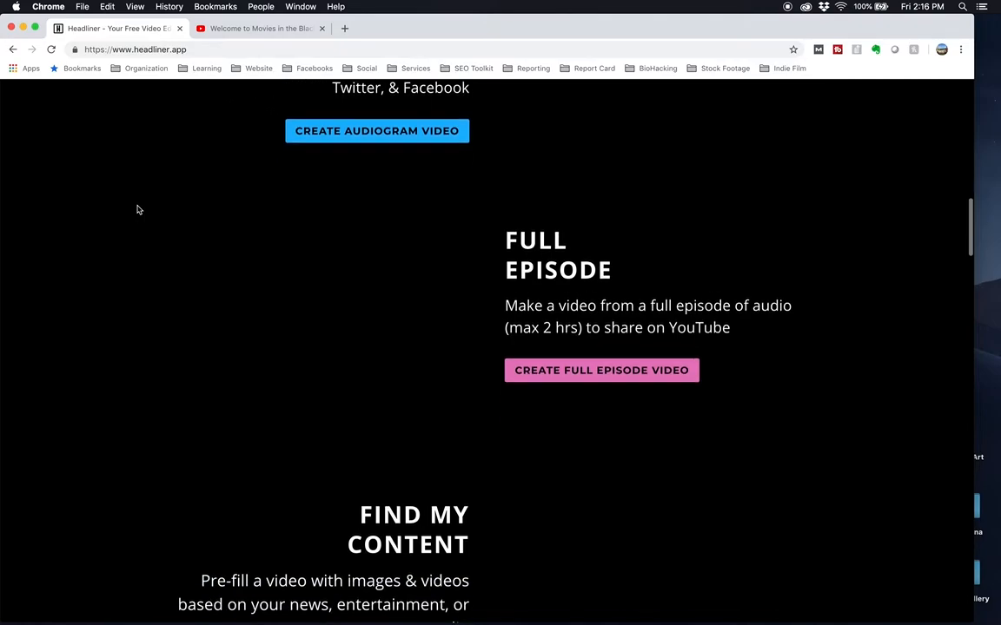
{"action": "scroll", "scroll_direction": "down", "scroll_amount": 3}
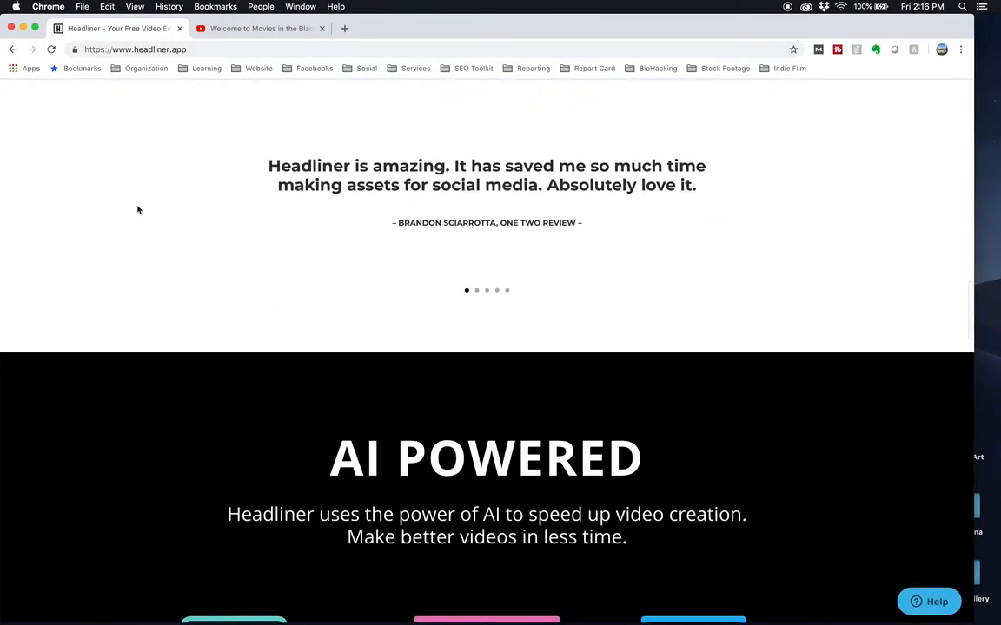
{"action": "scroll", "scroll_direction": "down", "scroll_amount": 3}
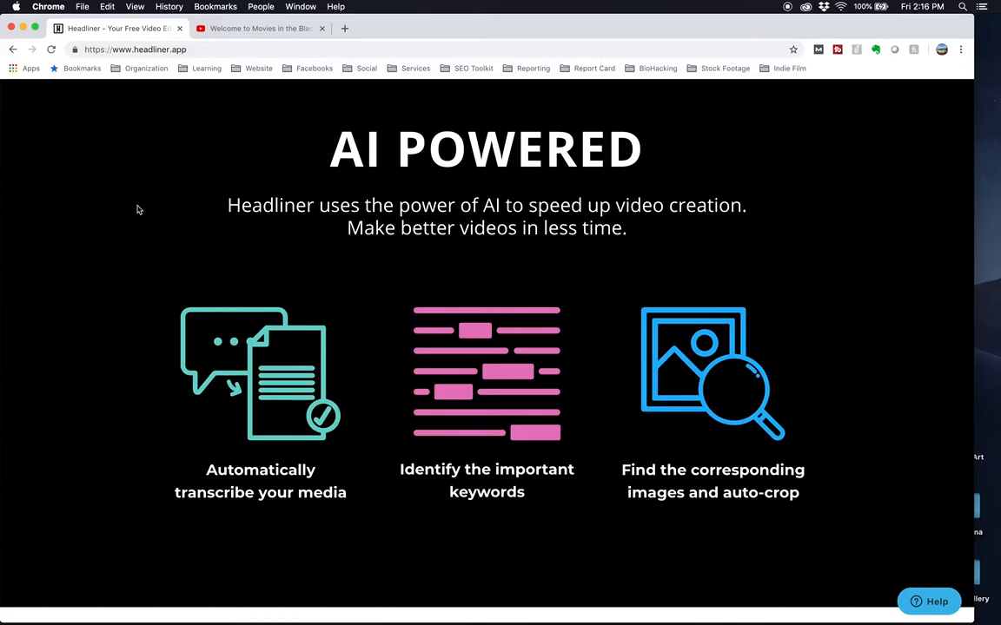
{"action": "scroll", "scroll_direction": "up", "scroll_amount": 3}
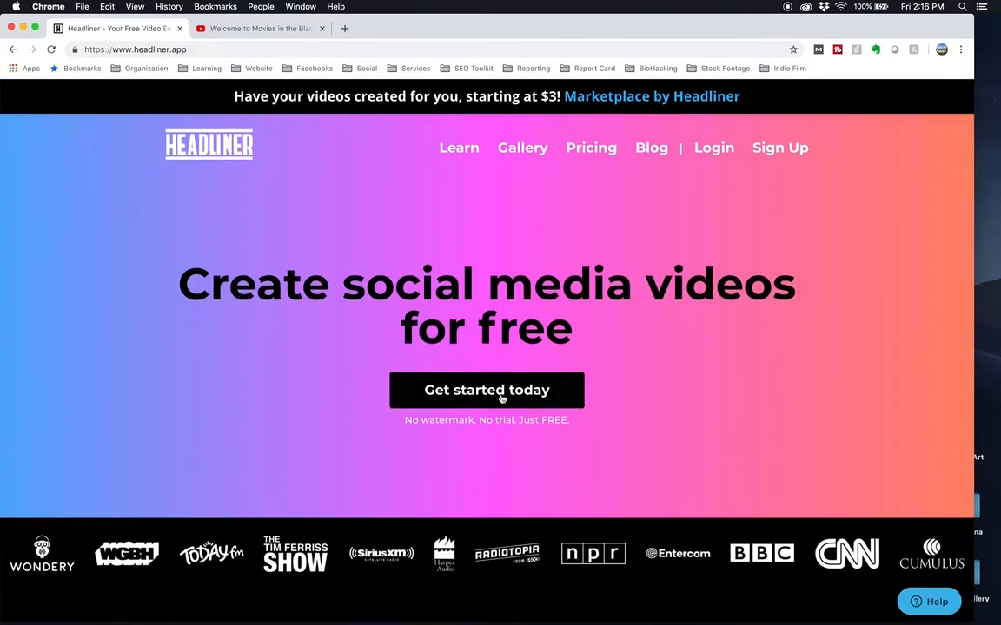
From the dashboard, start a new blank project with the Landscape aspect ratio confirmed.
{"action": "left_click", "coordinate": [486, 389]}
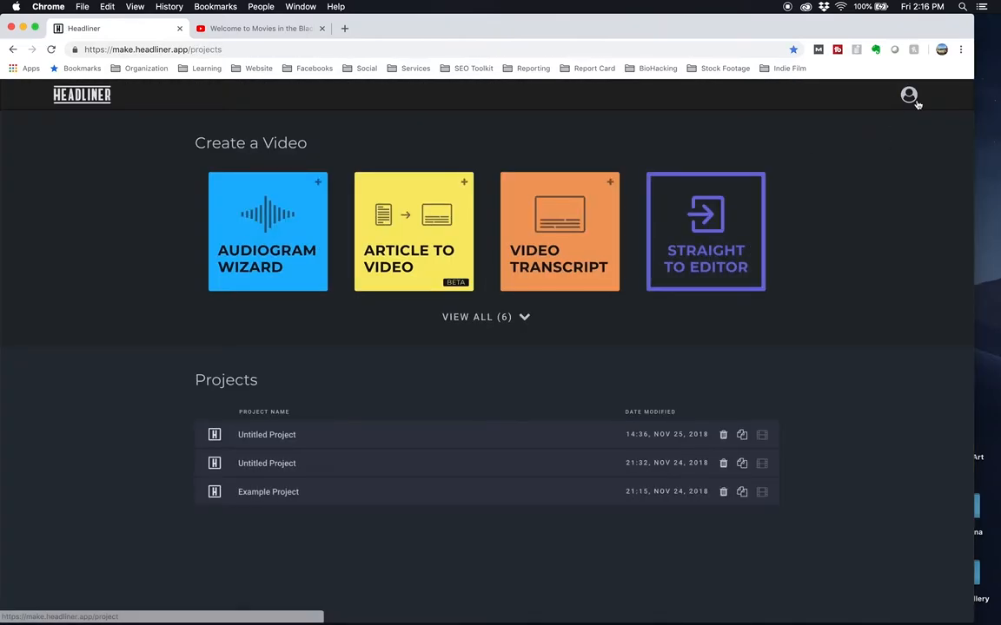
{"action": "left_click", "coordinate": [908, 93]}
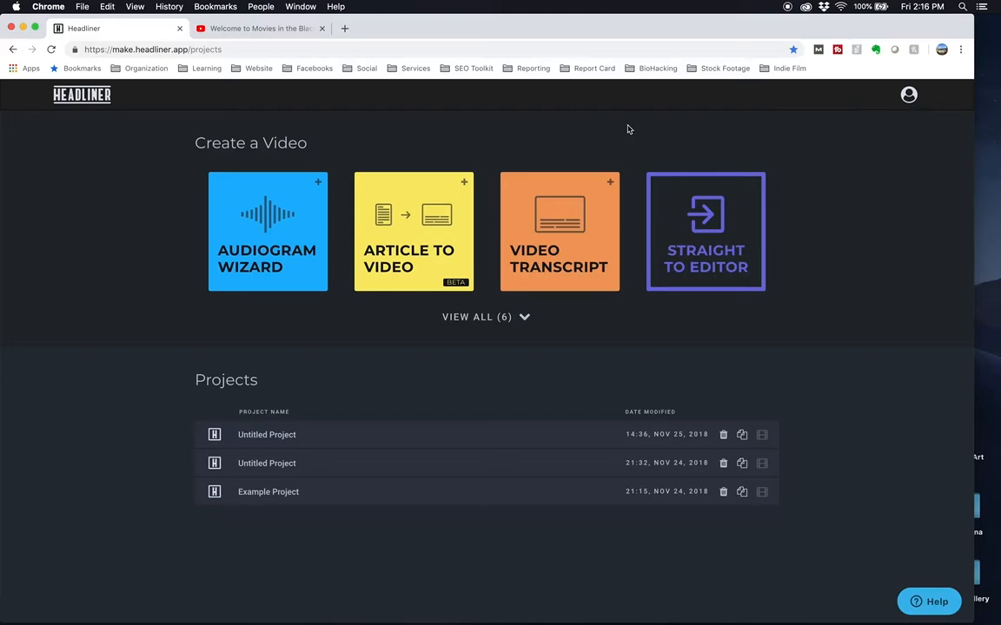
{"action": "left_click", "coordinate": [476, 316]}
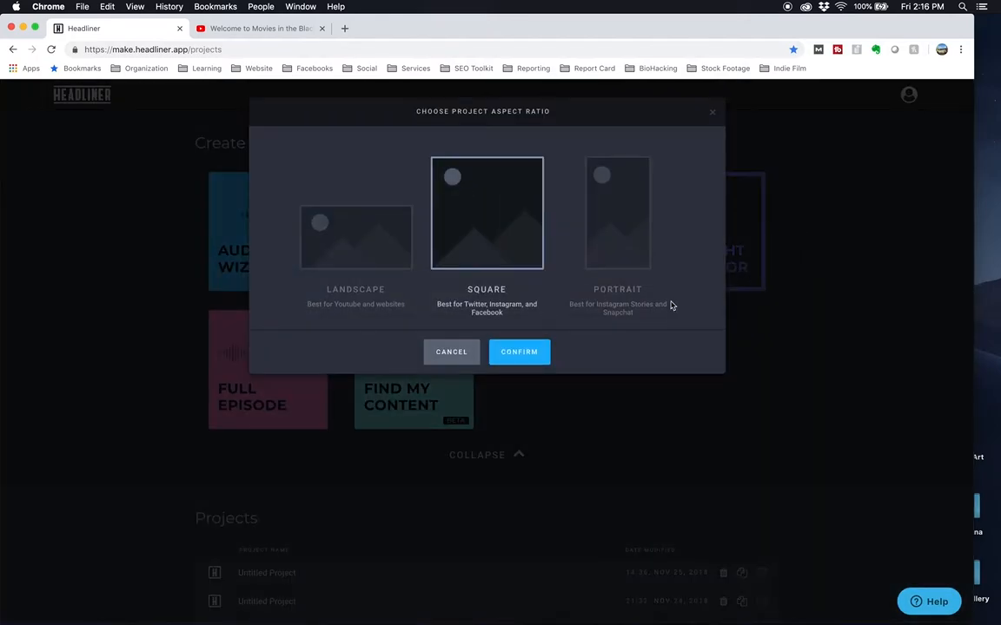
{"action": "left_click", "coordinate": [355, 236]}
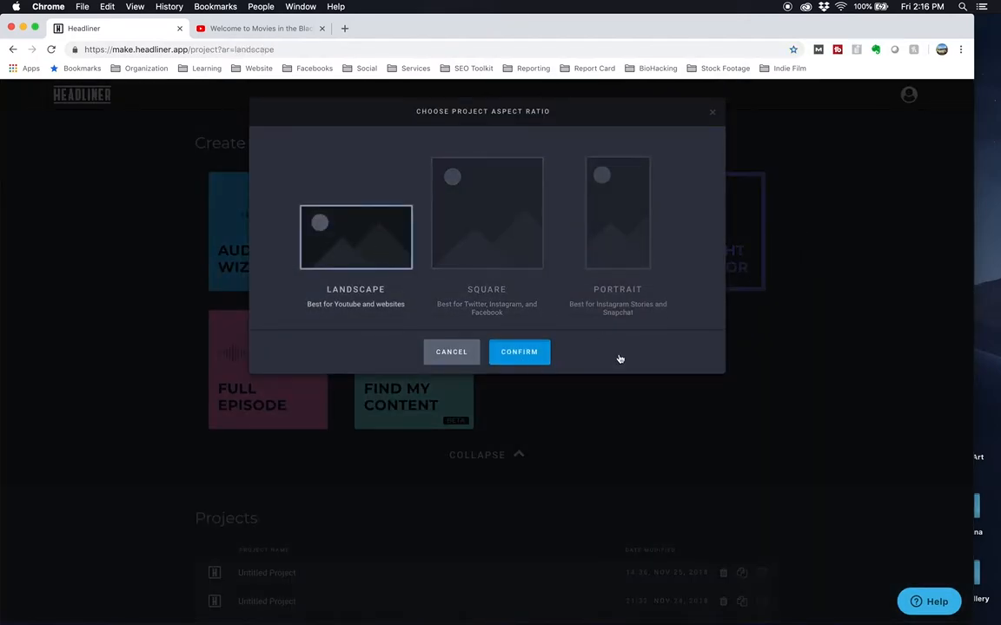
{"action": "left_click", "coordinate": [517, 351]}
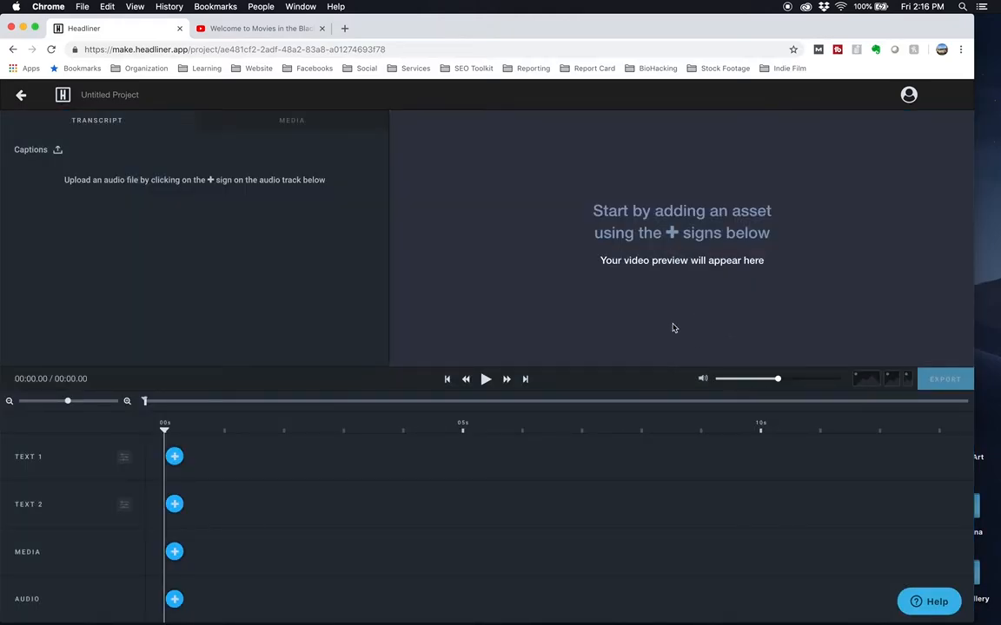
Return to the projects dashboard and expand View All to list every video type.
{"action": "left_click", "coordinate": [21, 93]}
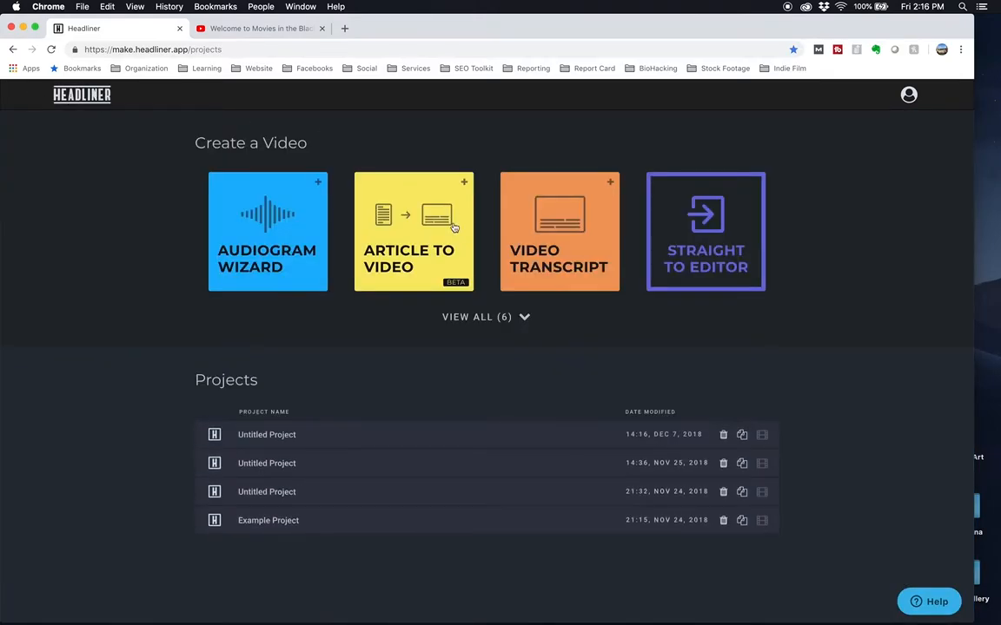
{"action": "left_click", "coordinate": [486, 316]}
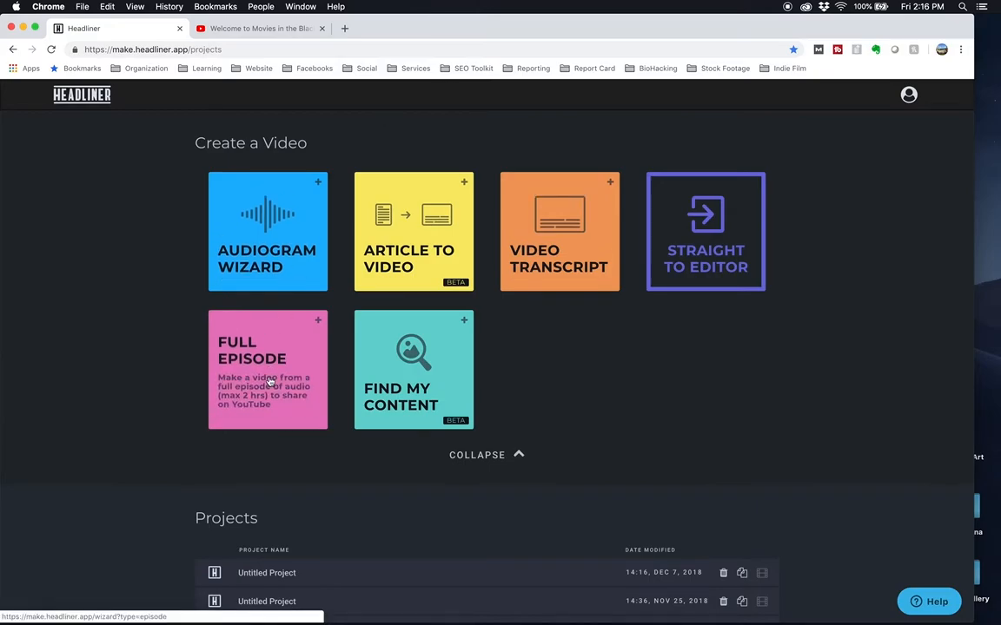
Start a Full Episode video with Movies in the Black Audio Intro.mp3 uploaded from Desktop.
{"action": "left_click", "coordinate": [267, 368]}
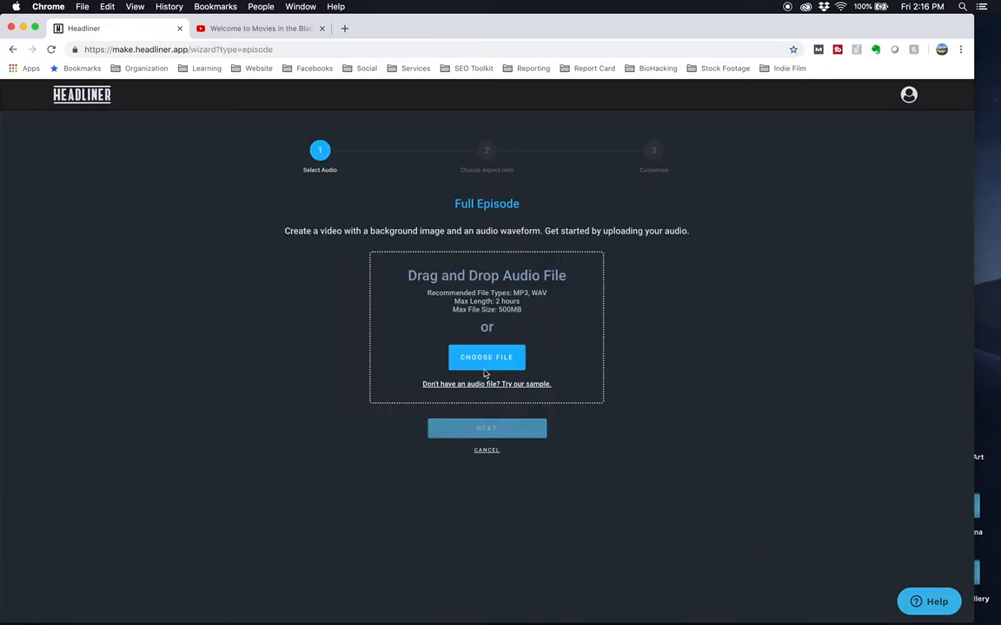
{"action": "left_click", "coordinate": [487, 358]}
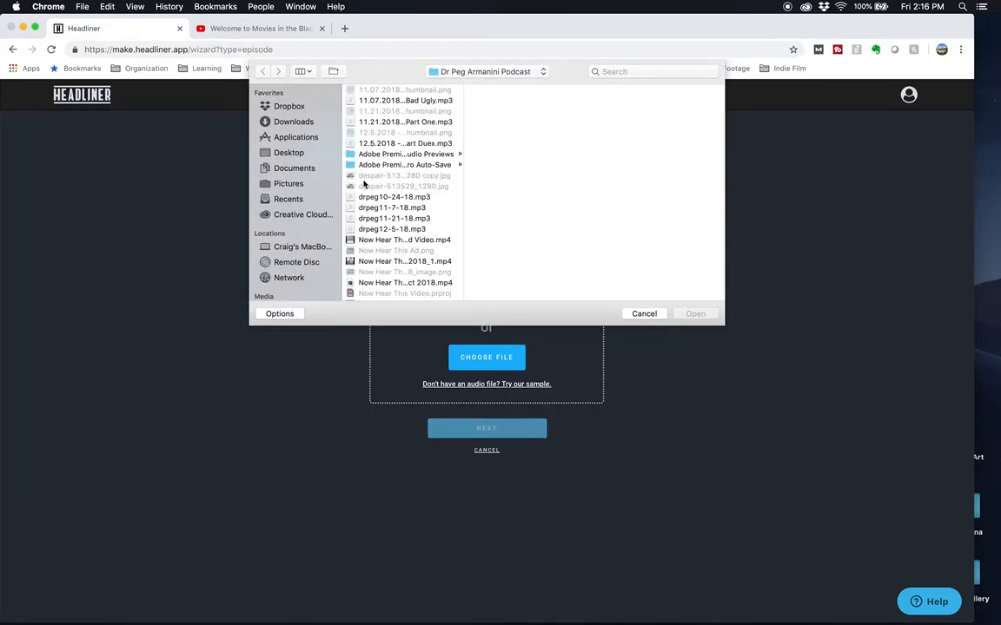
{"action": "left_click", "coordinate": [289, 152]}
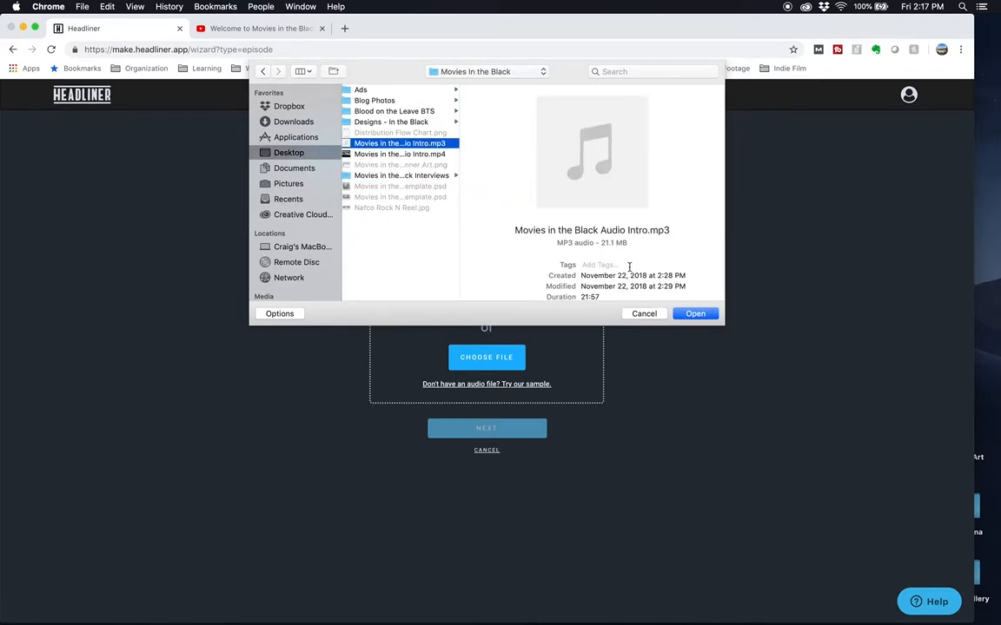
{"action": "left_click", "coordinate": [694, 313]}
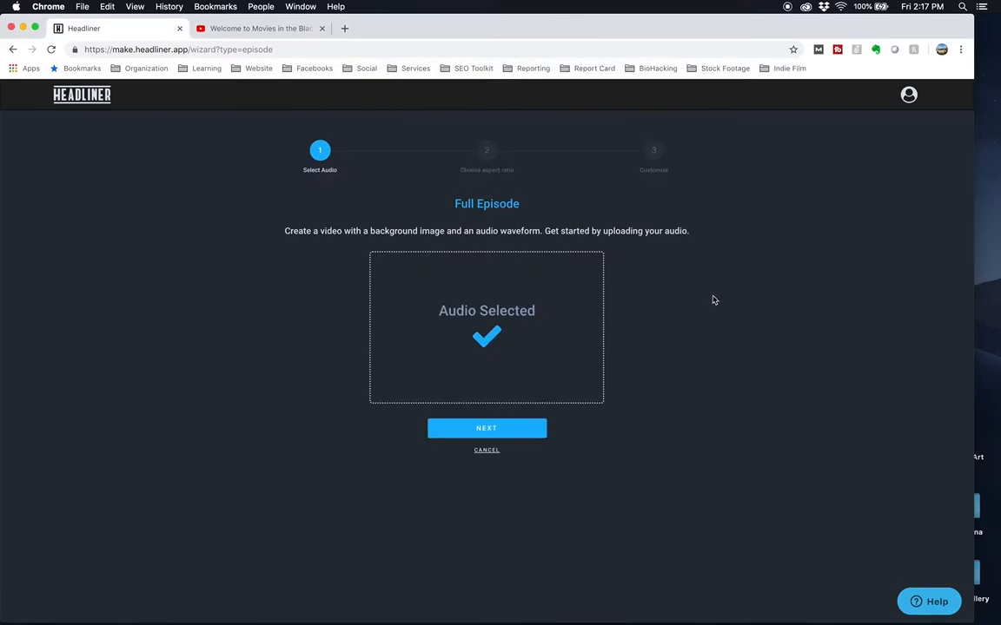
{"action": "left_click", "coordinate": [487, 428]}
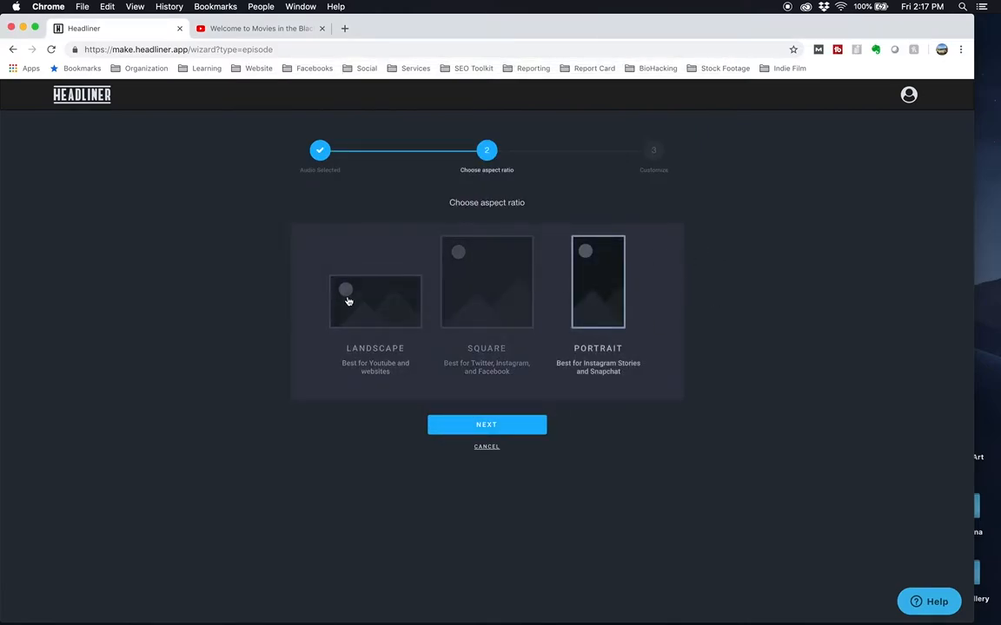
Choose landscape and begin picking a background image from the Movies in the Black art.
{"action": "left_click", "coordinate": [487, 424]}
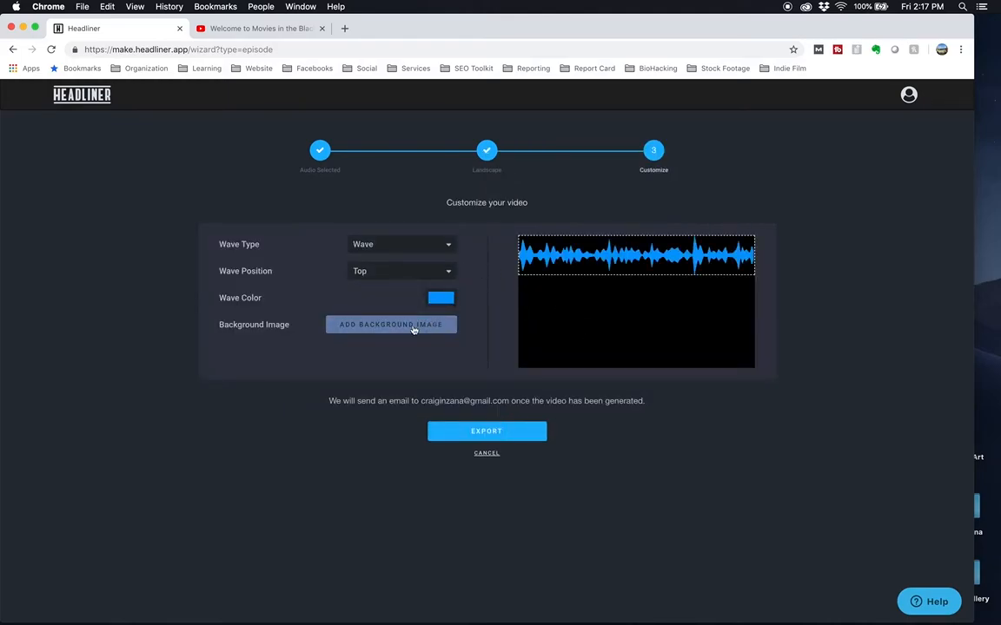
{"action": "left_click", "coordinate": [400, 243]}
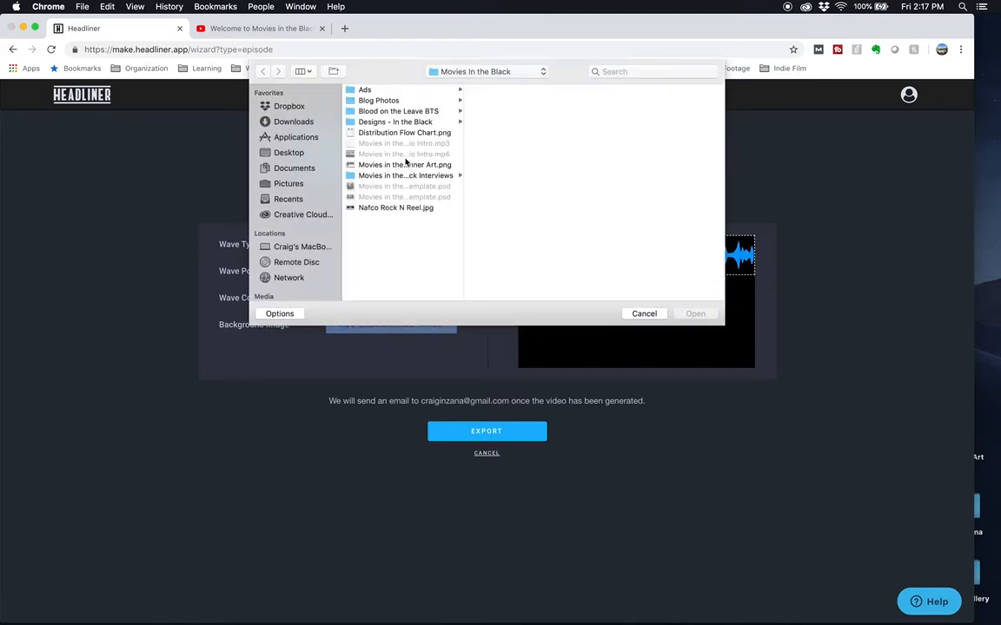
{"action": "left_click", "coordinate": [404, 163]}
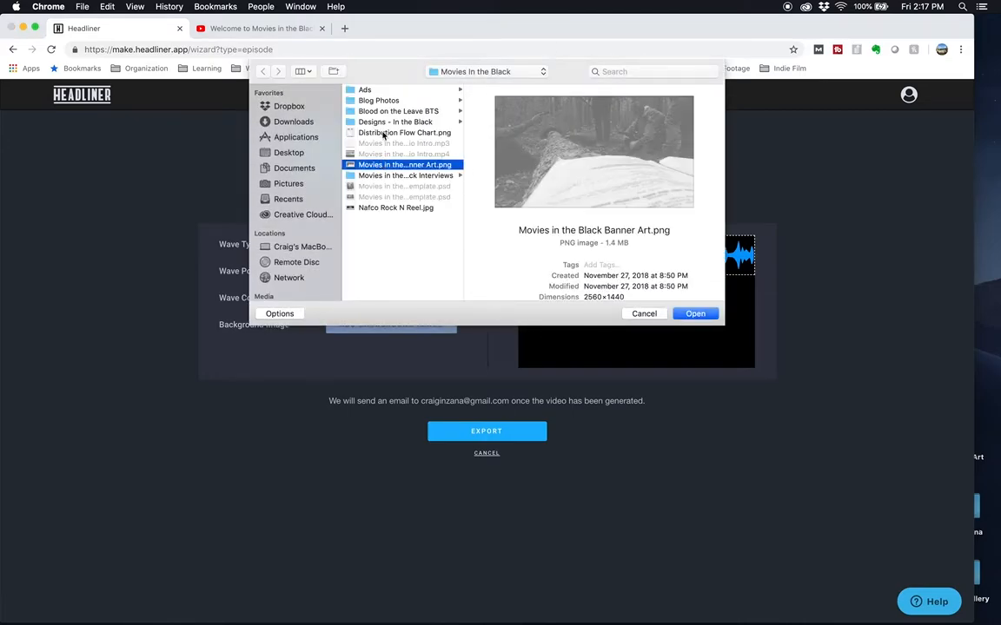
{"action": "left_click", "coordinate": [407, 176]}
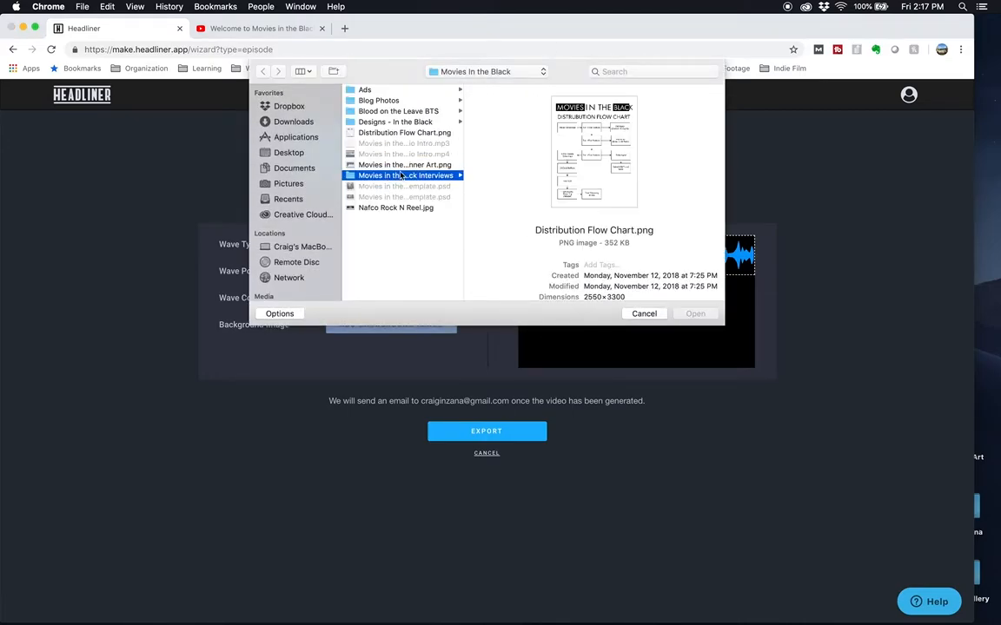
Set the Audio Intro Thumbnail PNG from the interviews folder as background and accept the crop.
{"action": "left_click", "coordinate": [401, 176]}
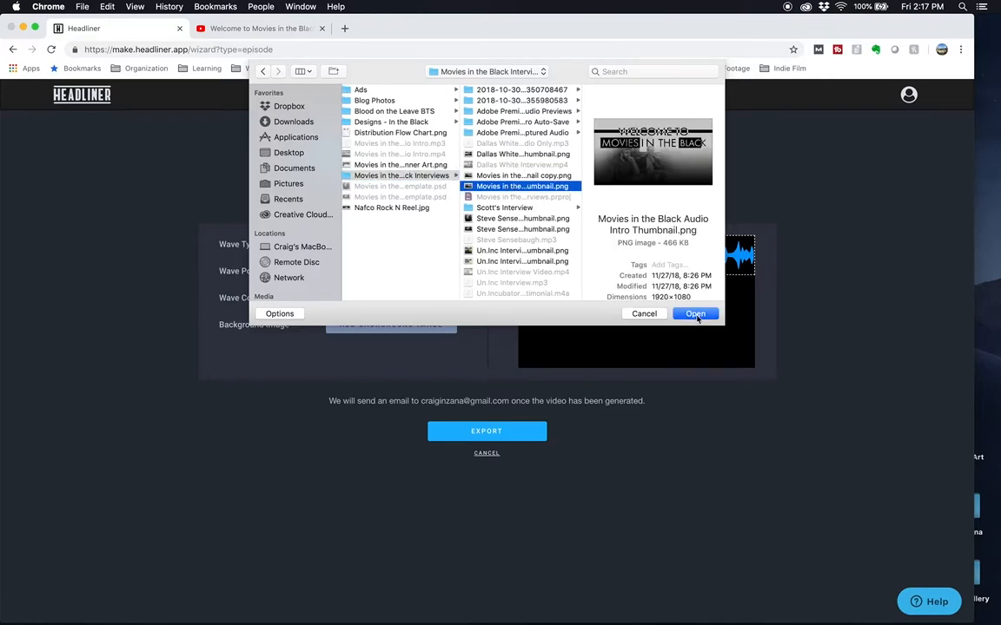
{"action": "left_click", "coordinate": [695, 313]}
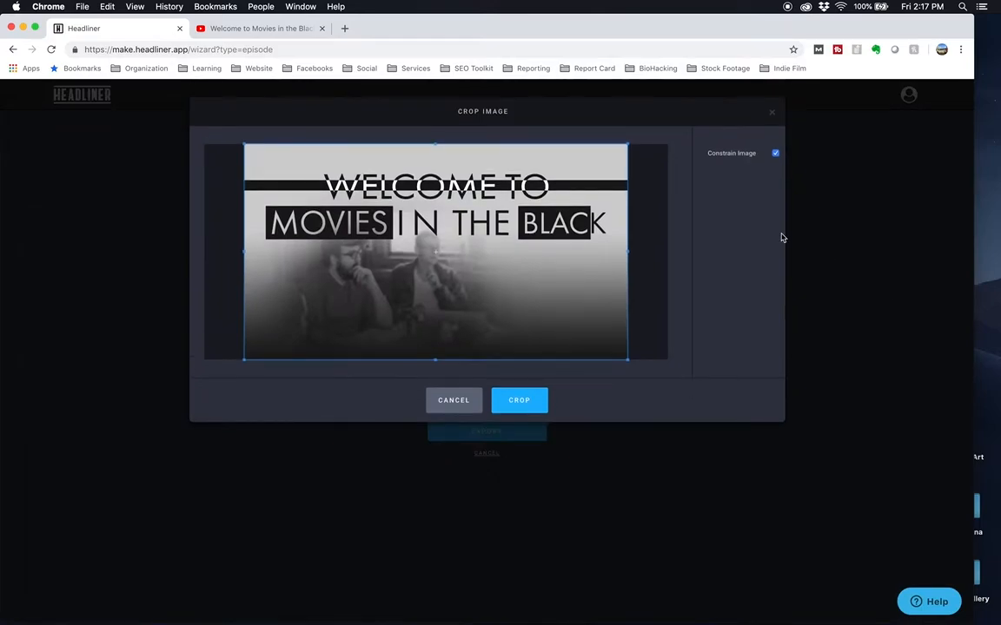
{"action": "left_click", "coordinate": [518, 400]}
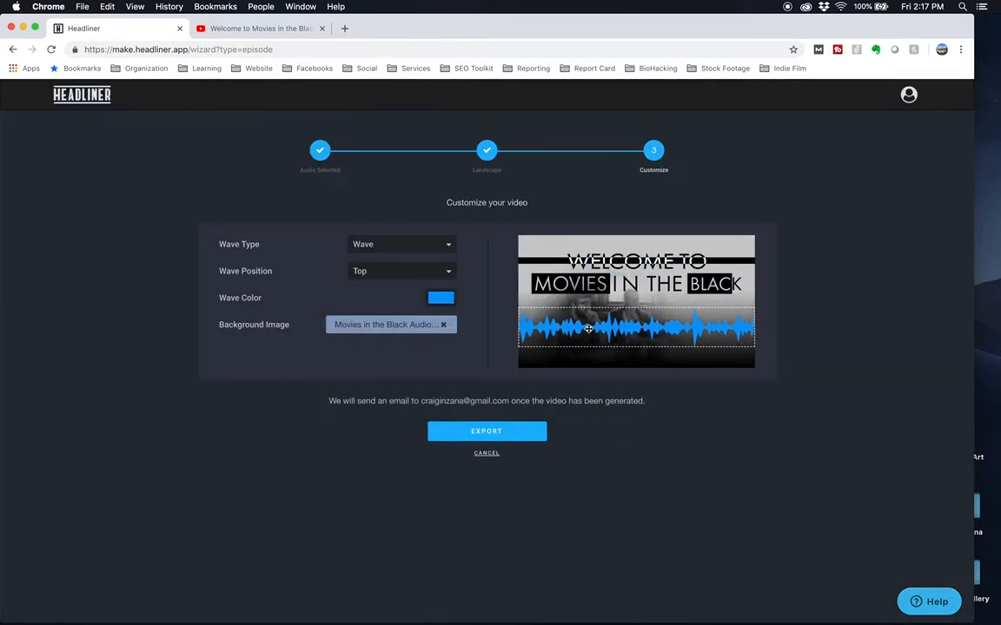
Try padded-bottom and bottom wave positions, then settle on Custom.
{"action": "left_click", "coordinate": [399, 271]}
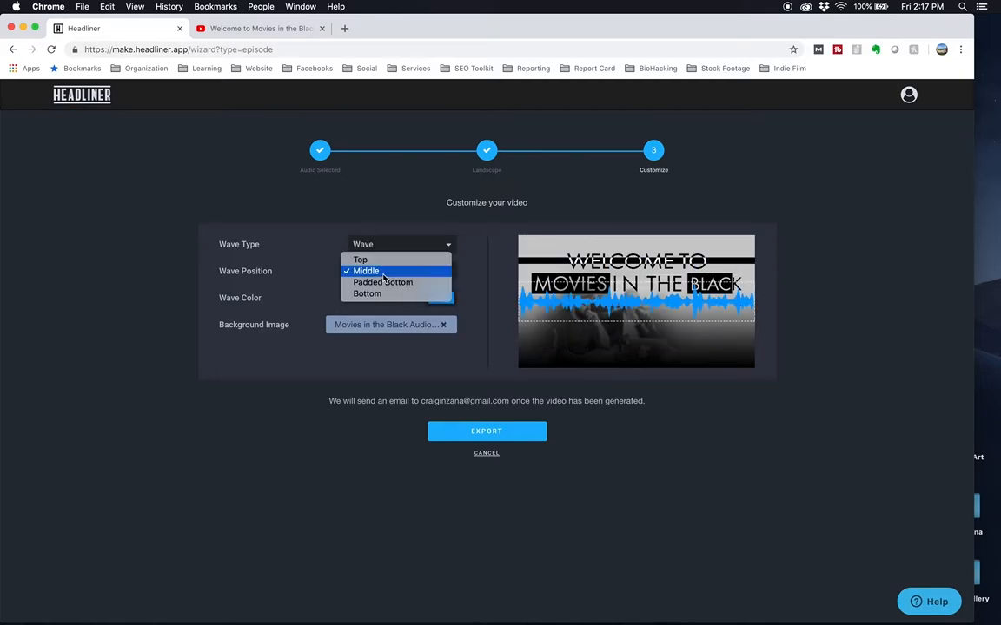
{"action": "left_click", "coordinate": [382, 281]}
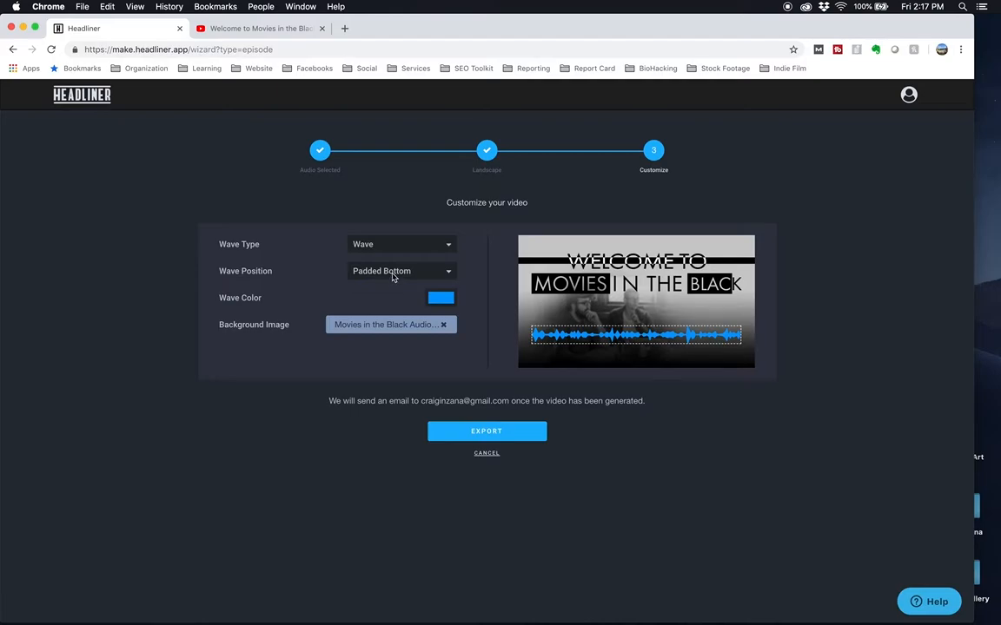
{"action": "left_click", "coordinate": [399, 271]}
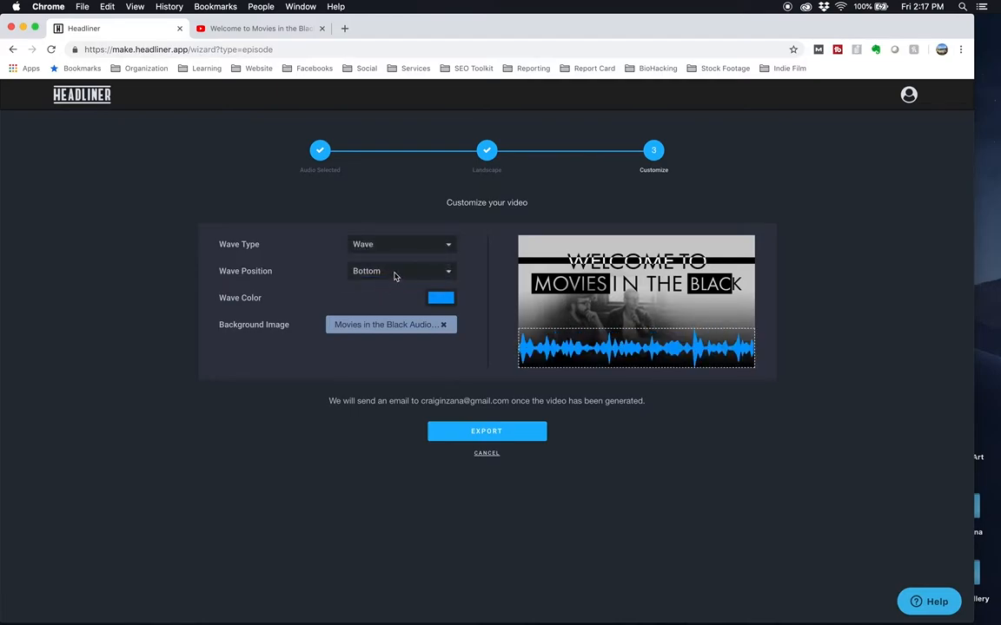
{"action": "left_click", "coordinate": [400, 271]}
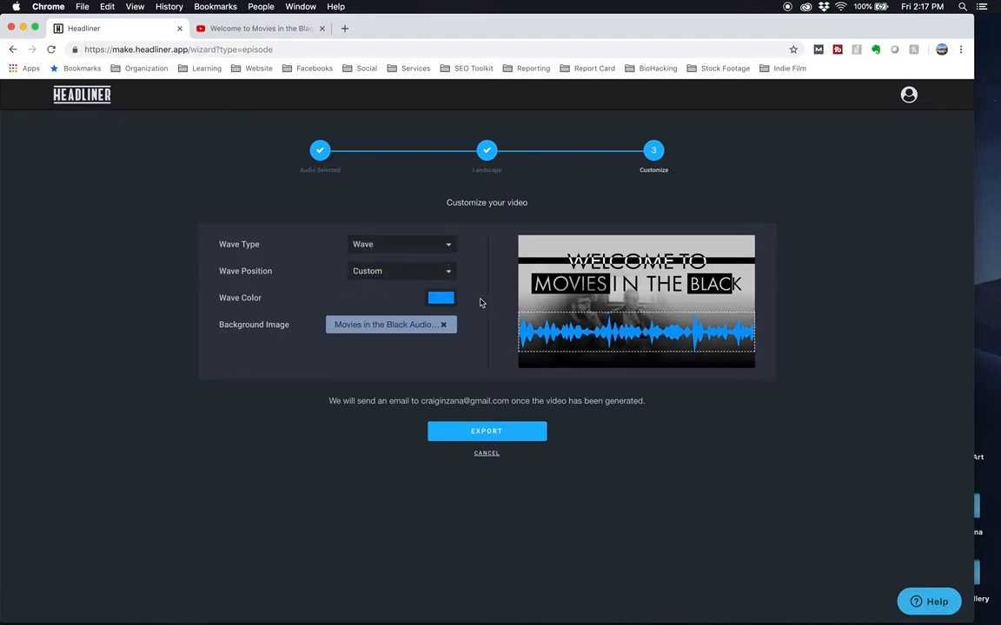
Make the waveform colour white and export the video.
{"action": "left_click", "coordinate": [441, 299]}
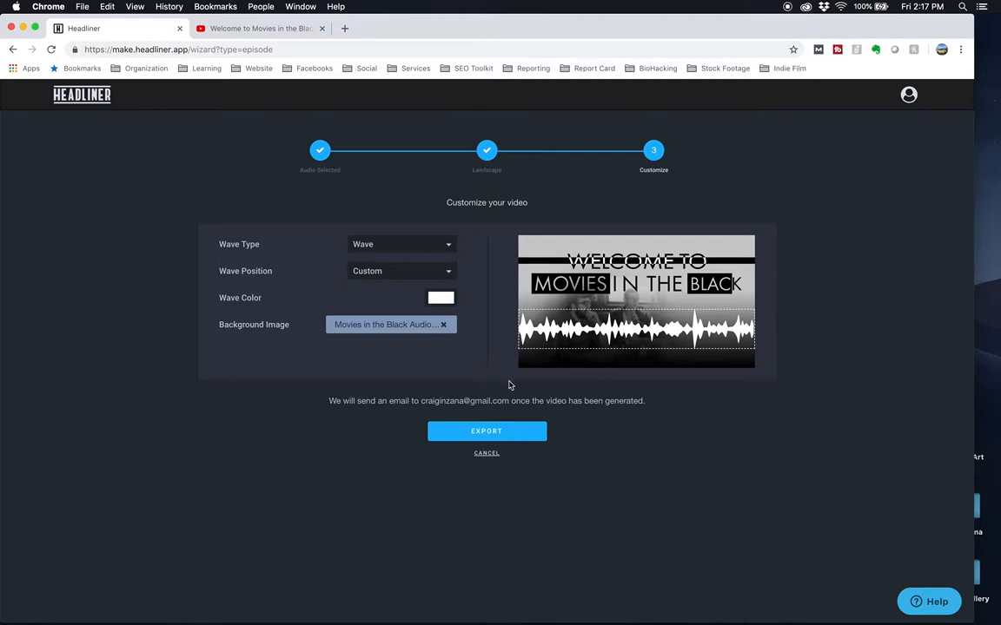
{"action": "mouse_move", "coordinate": [374, 406]}
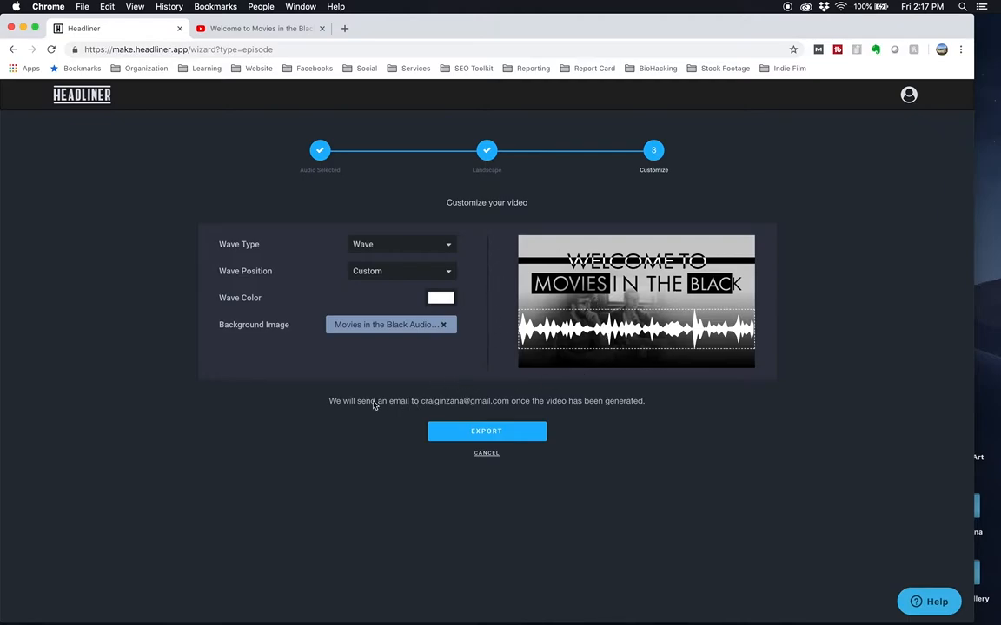
{"action": "mouse_move", "coordinate": [488, 399]}
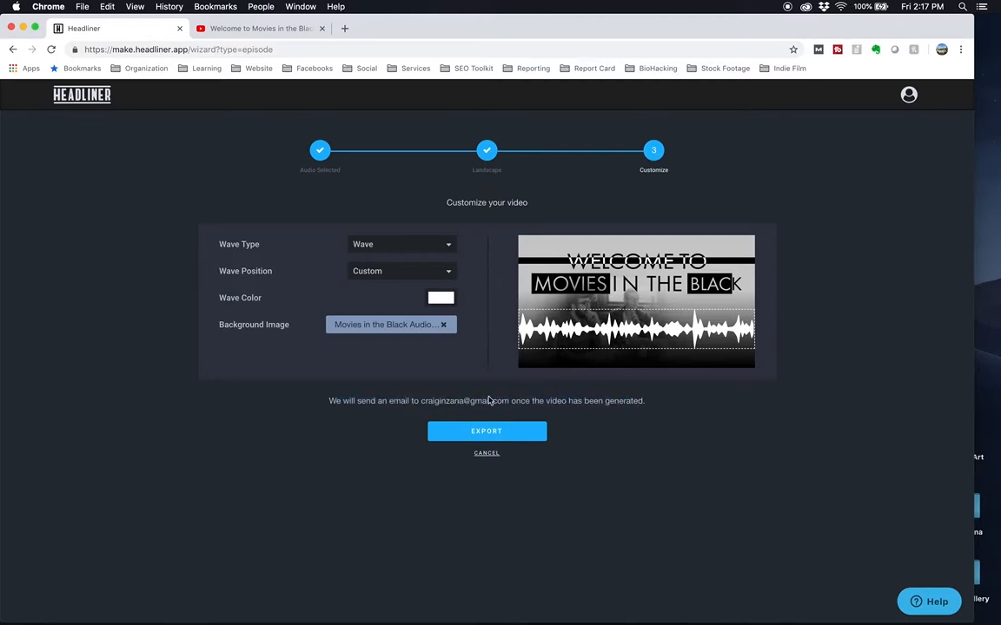
{"action": "left_click", "coordinate": [486, 431]}
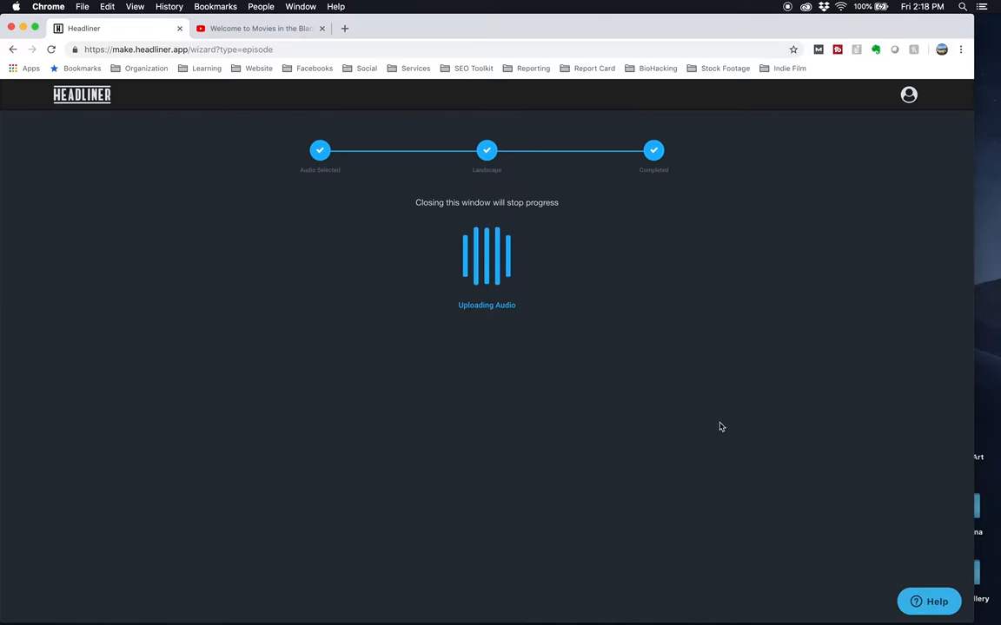
{"action": "mouse_move", "coordinate": [674, 455]}
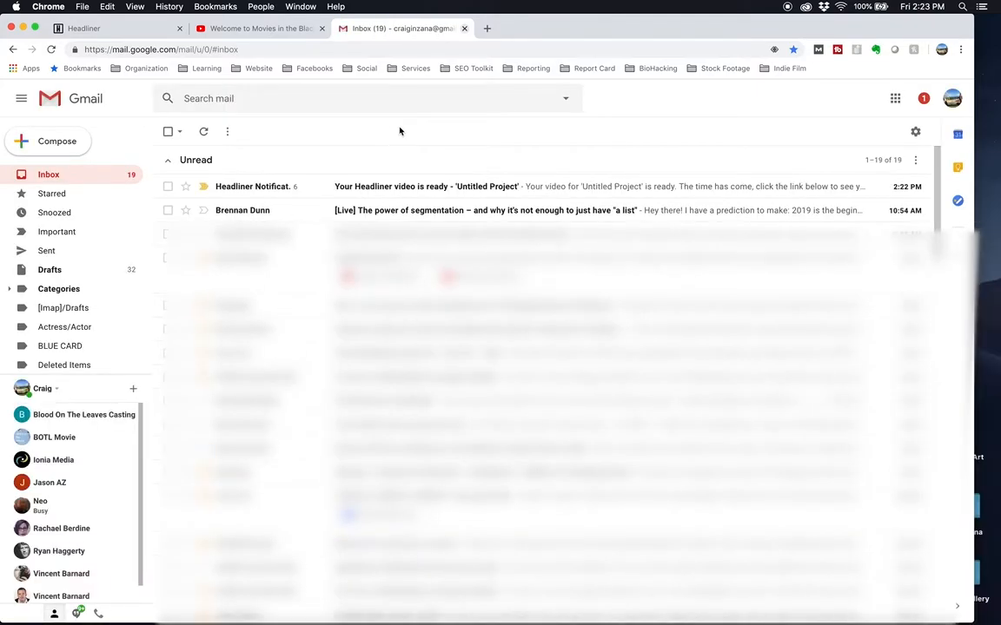
{"action": "mouse_move", "coordinate": [400, 210]}
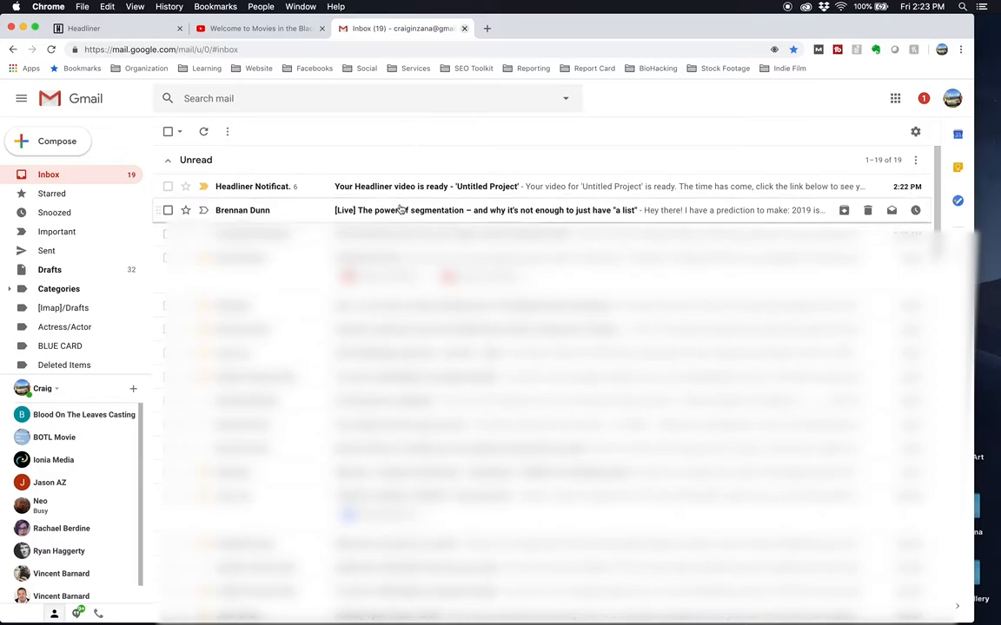
Open the Headliner Notification email and follow Go To Video to the finished video.
{"action": "left_click", "coordinate": [426, 186]}
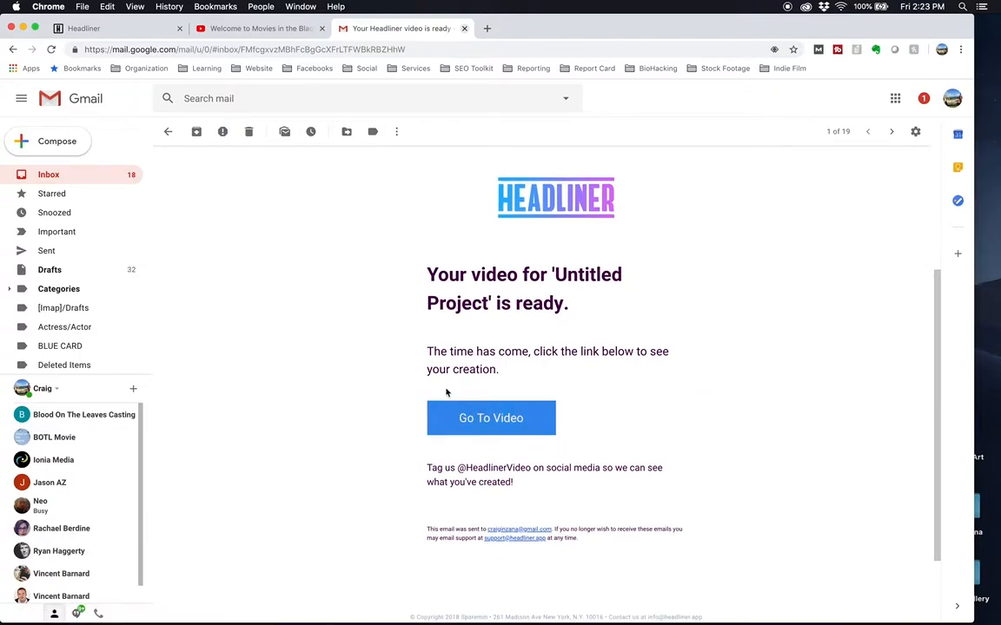
{"action": "left_click", "coordinate": [490, 417]}
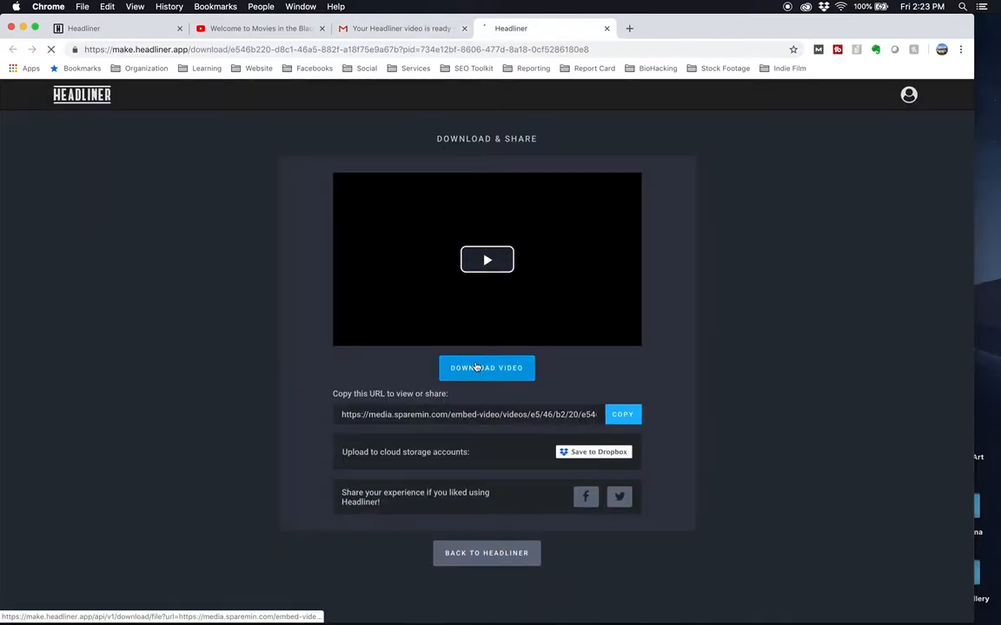
Play and pause the finished audiogram preview on the Download & Share page.
{"action": "left_click", "coordinate": [486, 368]}
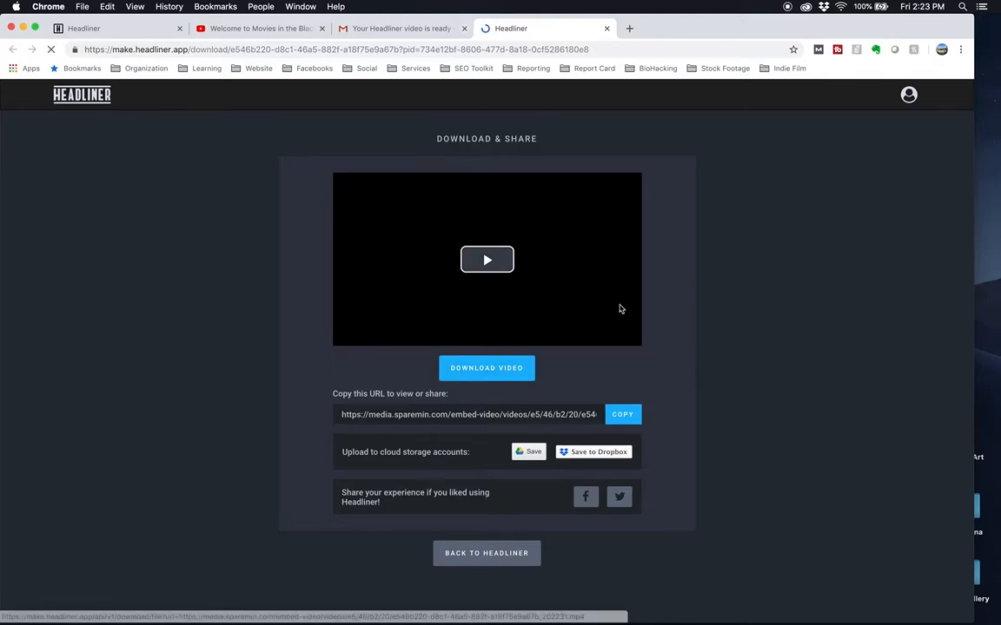
{"action": "left_click", "coordinate": [487, 261]}
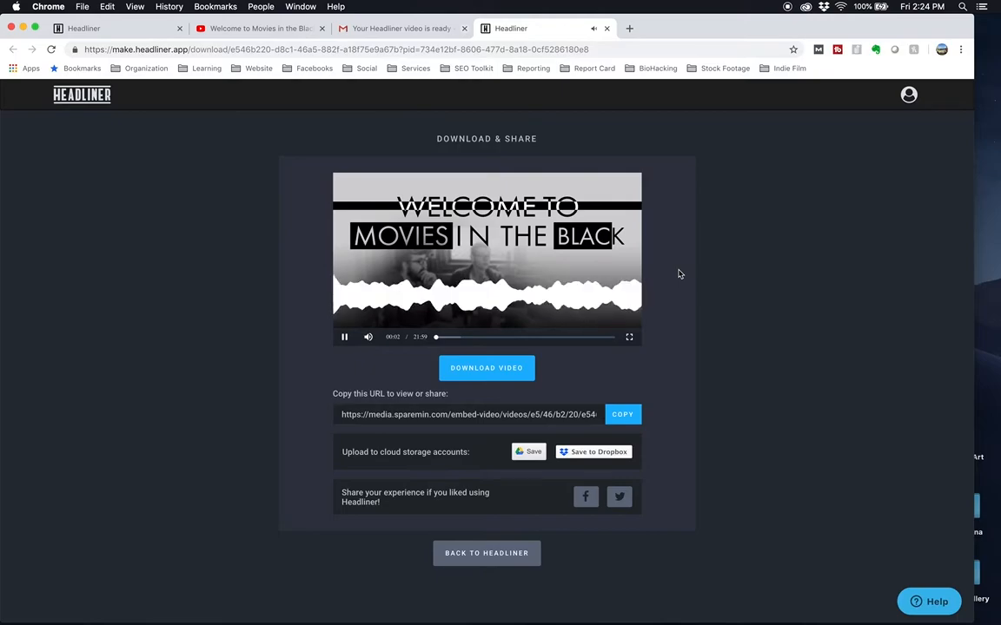
{"action": "left_click", "coordinate": [344, 337]}
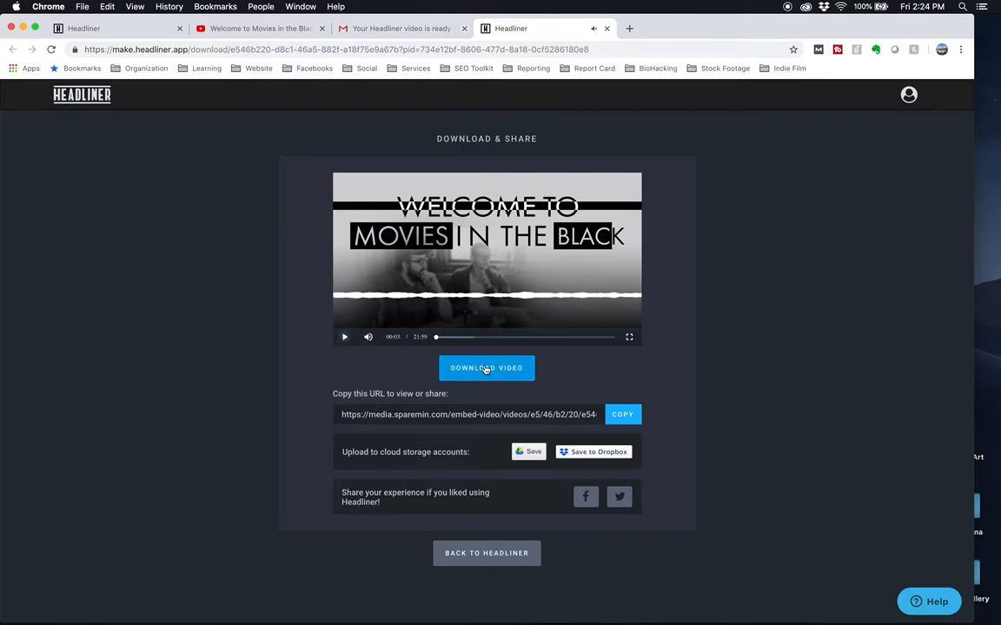
Download the finished video as an MP4 file.
{"action": "left_click", "coordinate": [486, 368]}
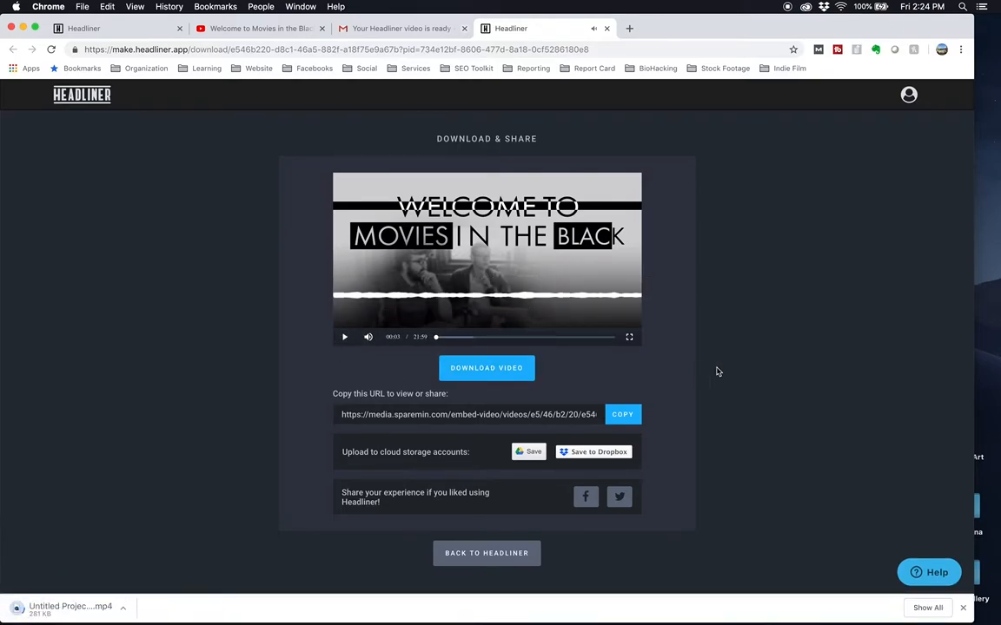
{"action": "left_click", "coordinate": [70, 606]}
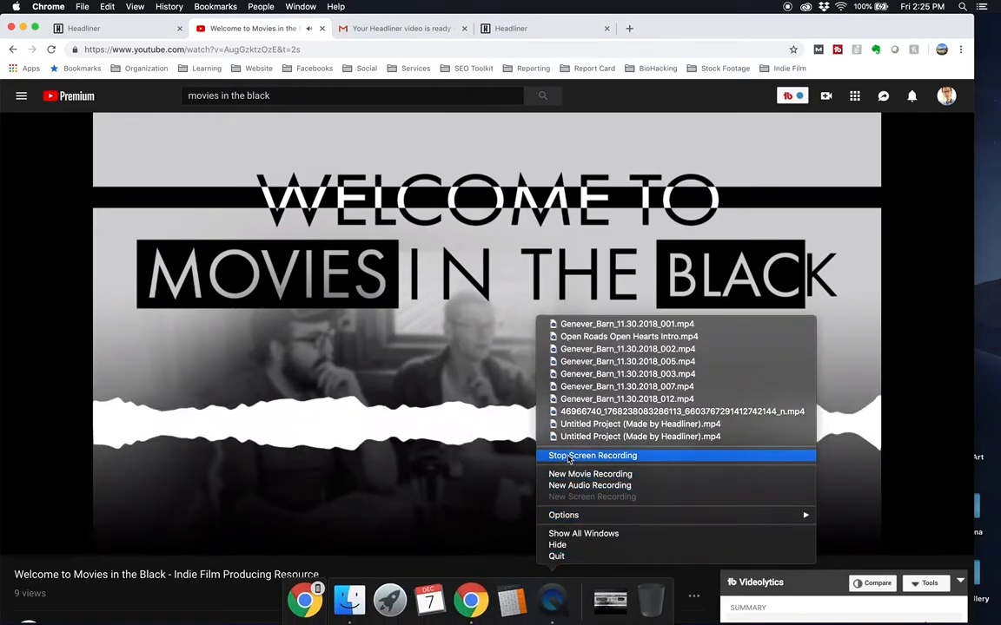
{"action": "left_click", "coordinate": [592, 455]}
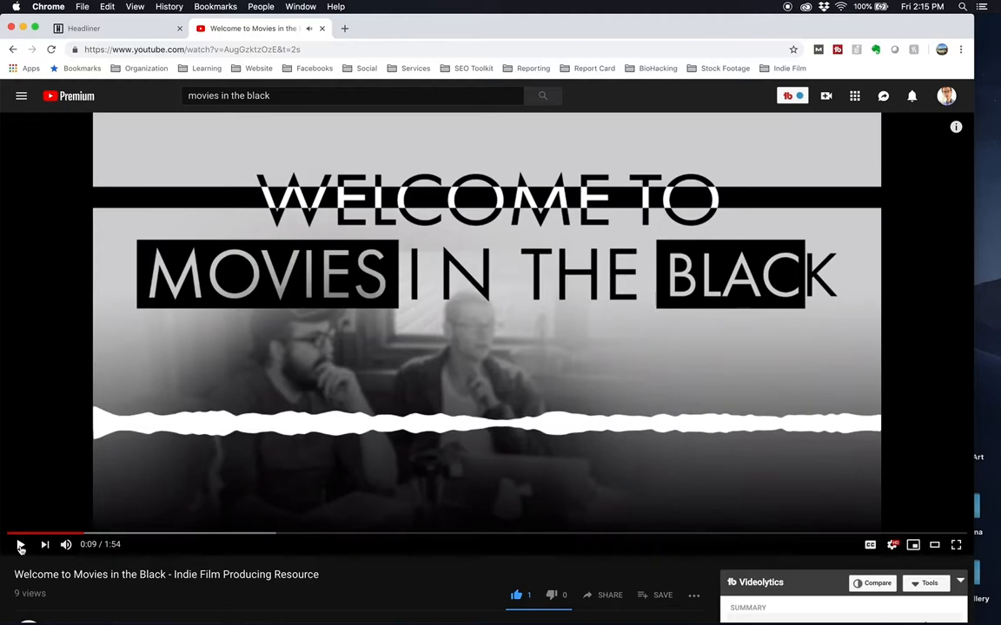